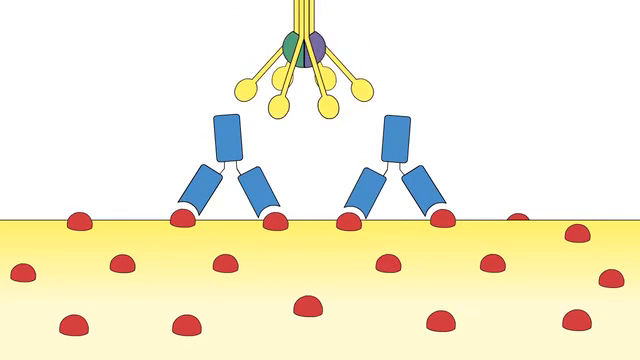
pyautogui.write('C1q')
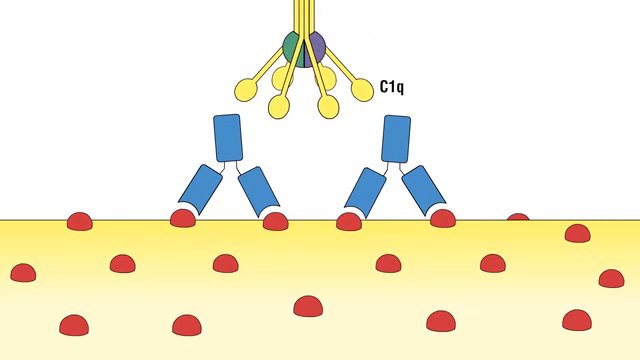